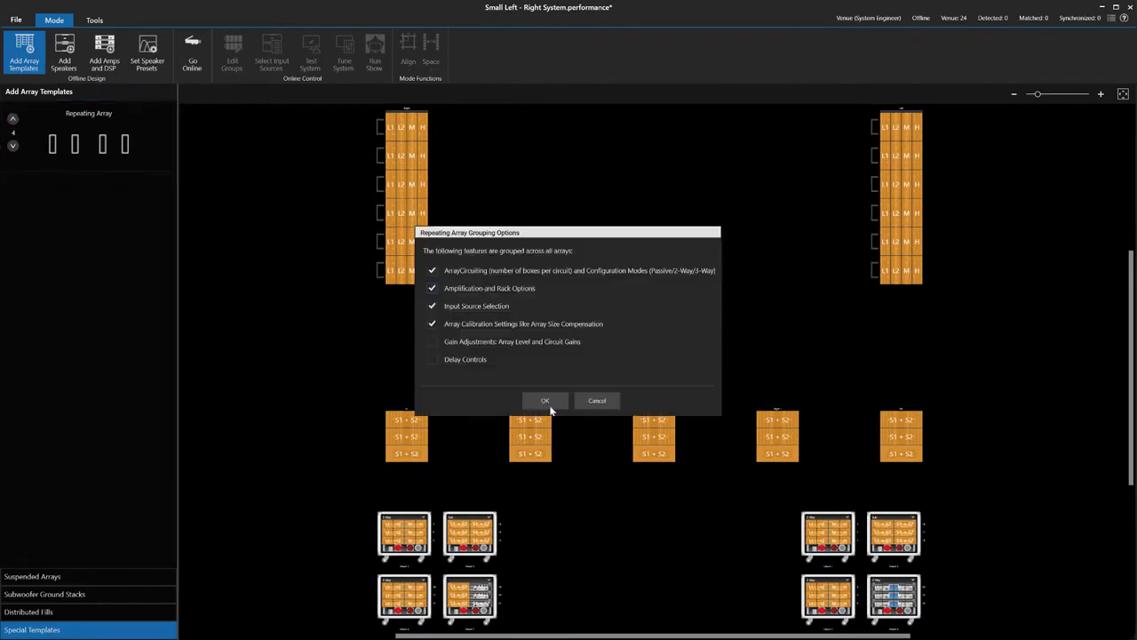
# Step: Confirm the repeating array grouping options to place four arrays and bring up the speaker catalogue
pyautogui.click(544, 400)
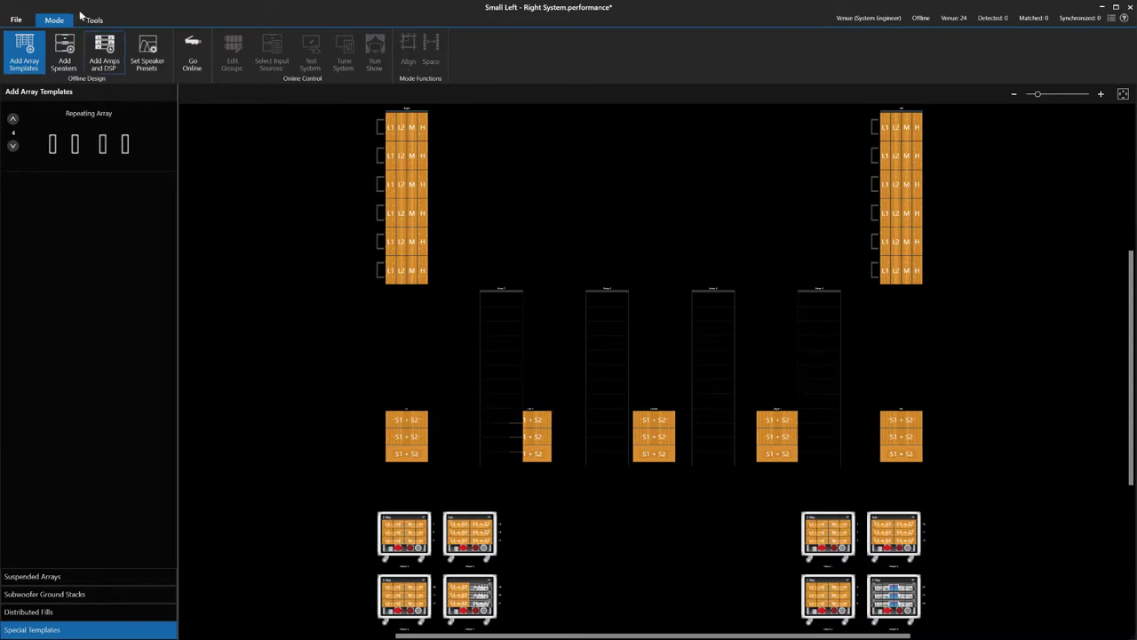
pyautogui.click(64, 52)
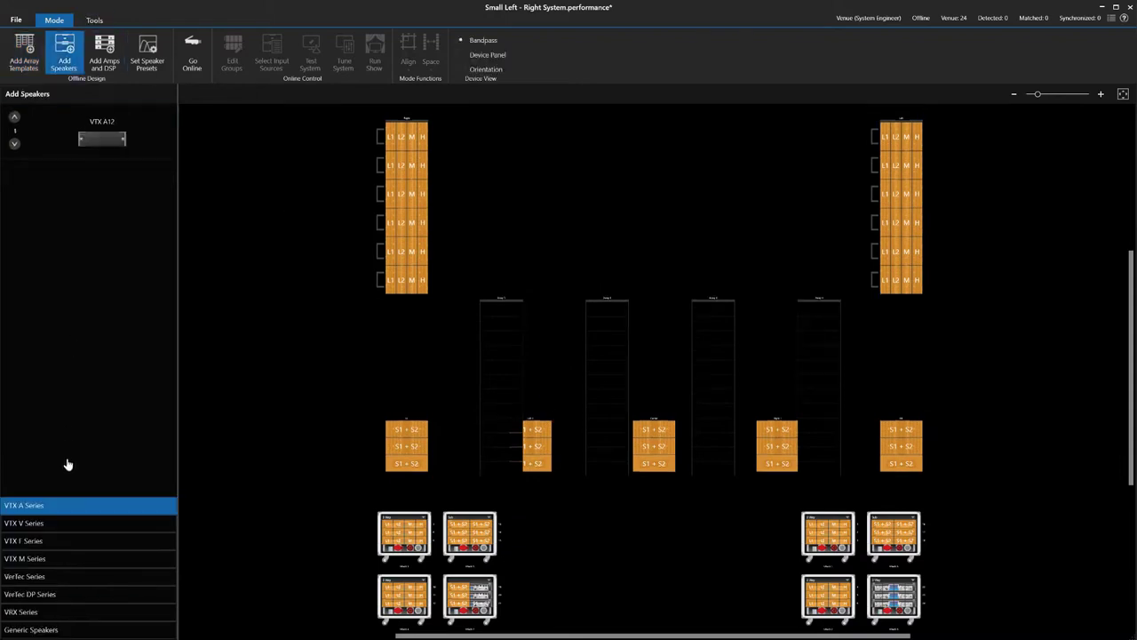
# Step: Fill the arrays with VTX V Series V20 speakers configured in 2-Way Passive mode
pyautogui.click(25, 523)
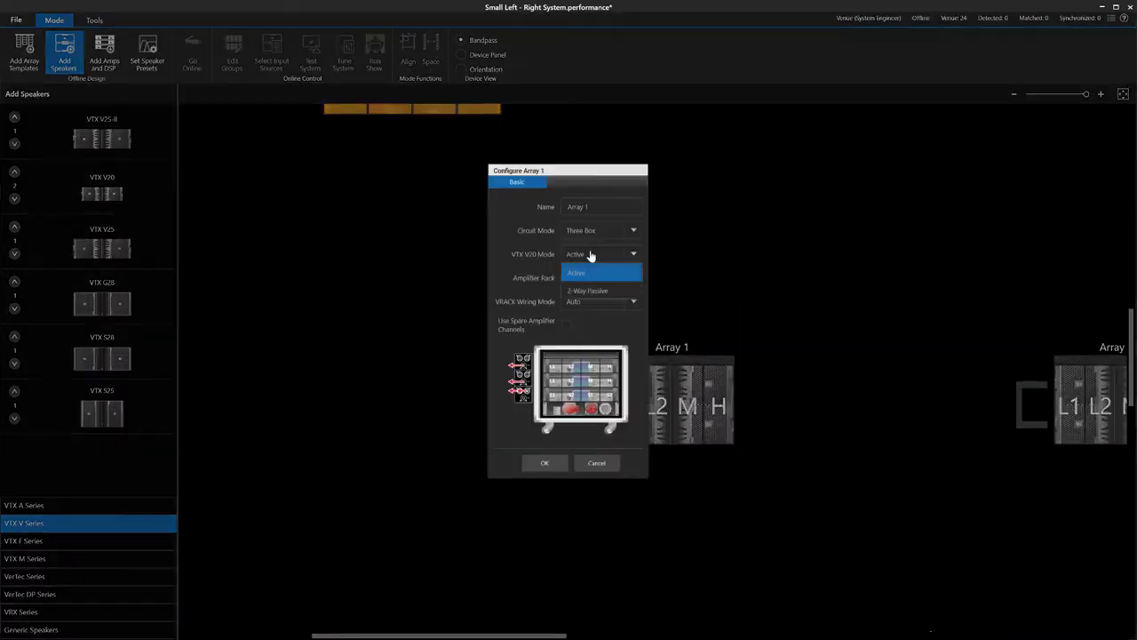
pyautogui.click(586, 292)
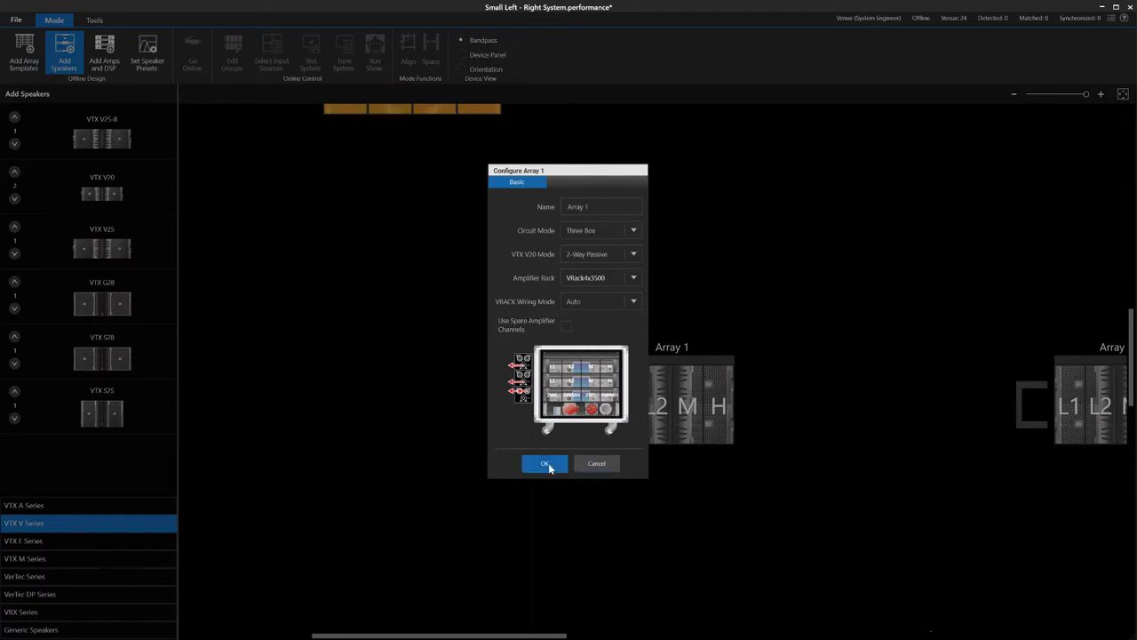
pyautogui.click(543, 462)
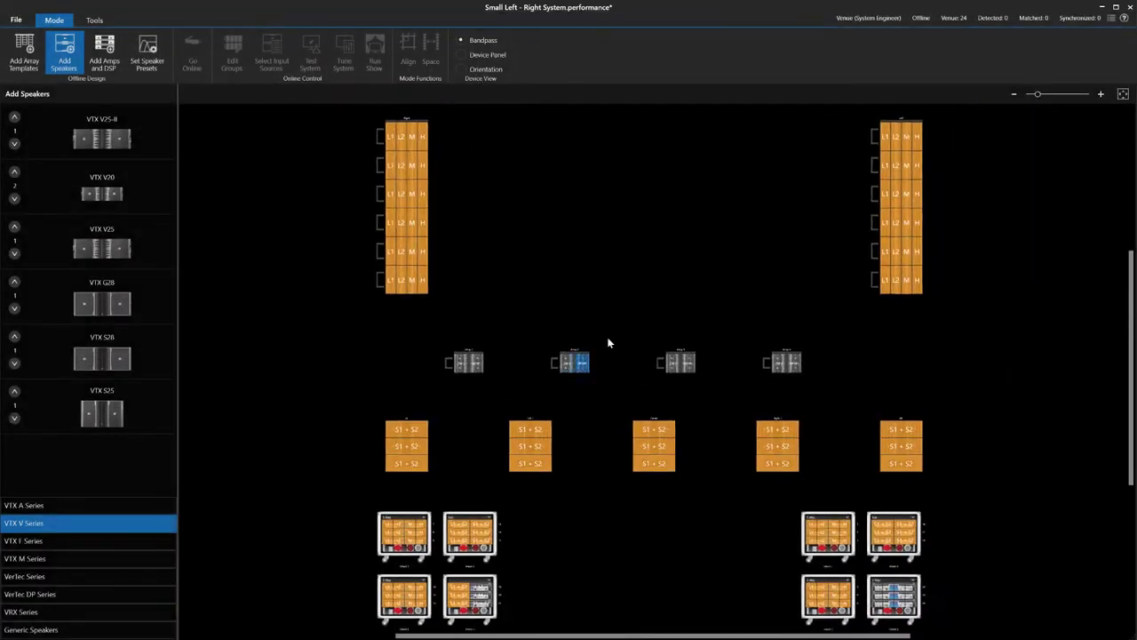
# Step: Assign amplification to each of the new front arrays via Add Amps and DSP
pyautogui.click(103, 50)
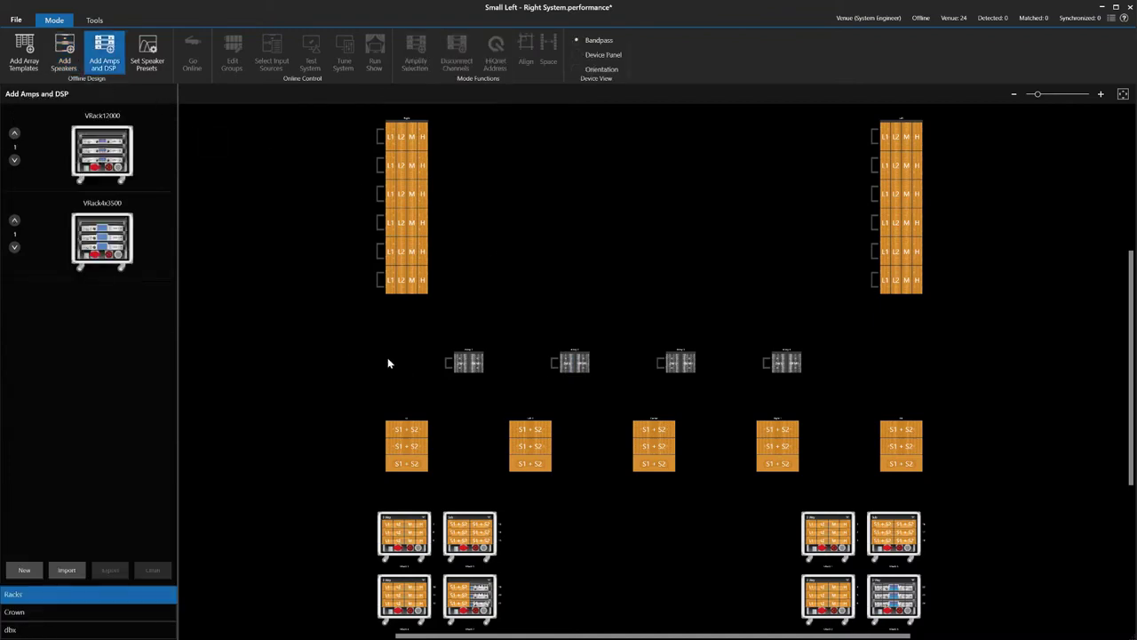
pyautogui.moveTo(464, 372)
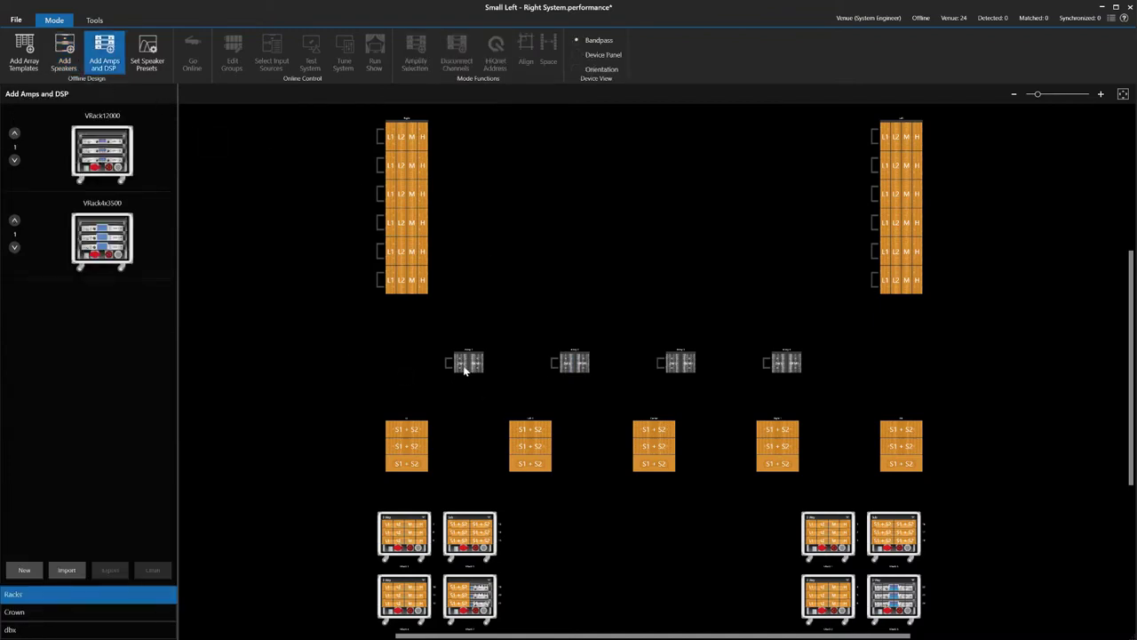
pyautogui.click(465, 362)
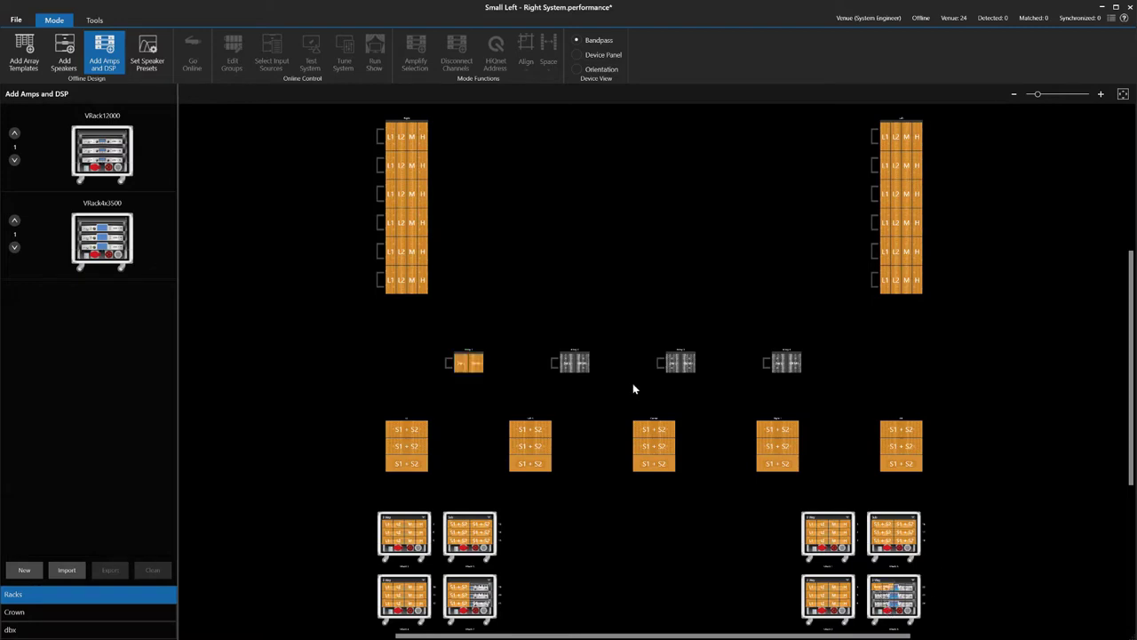
pyautogui.click(568, 362)
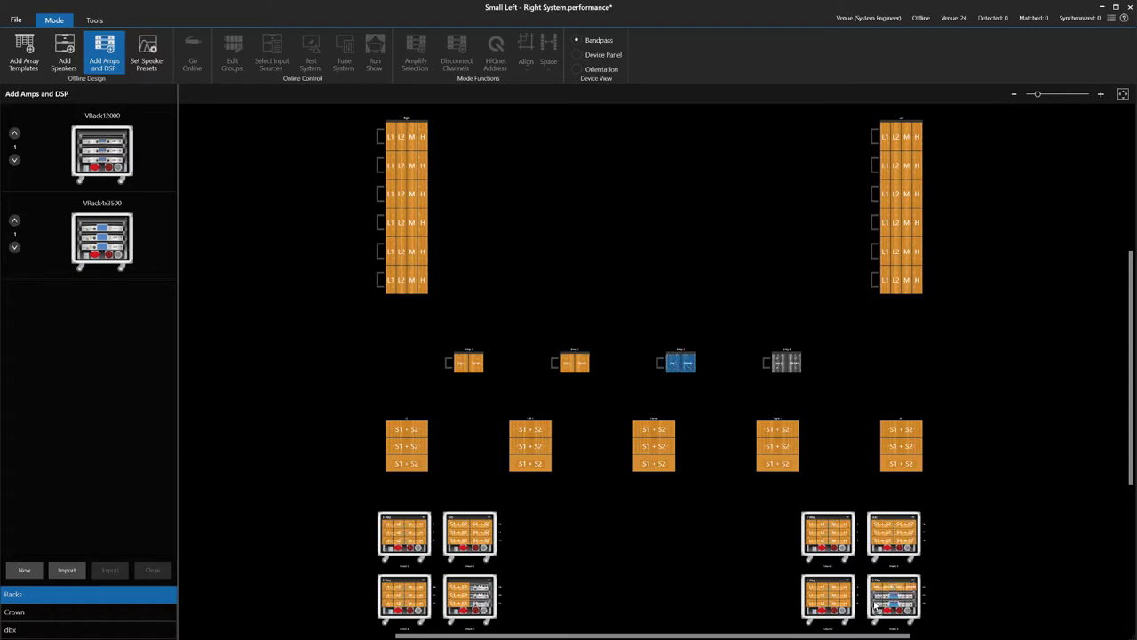
pyautogui.click(785, 362)
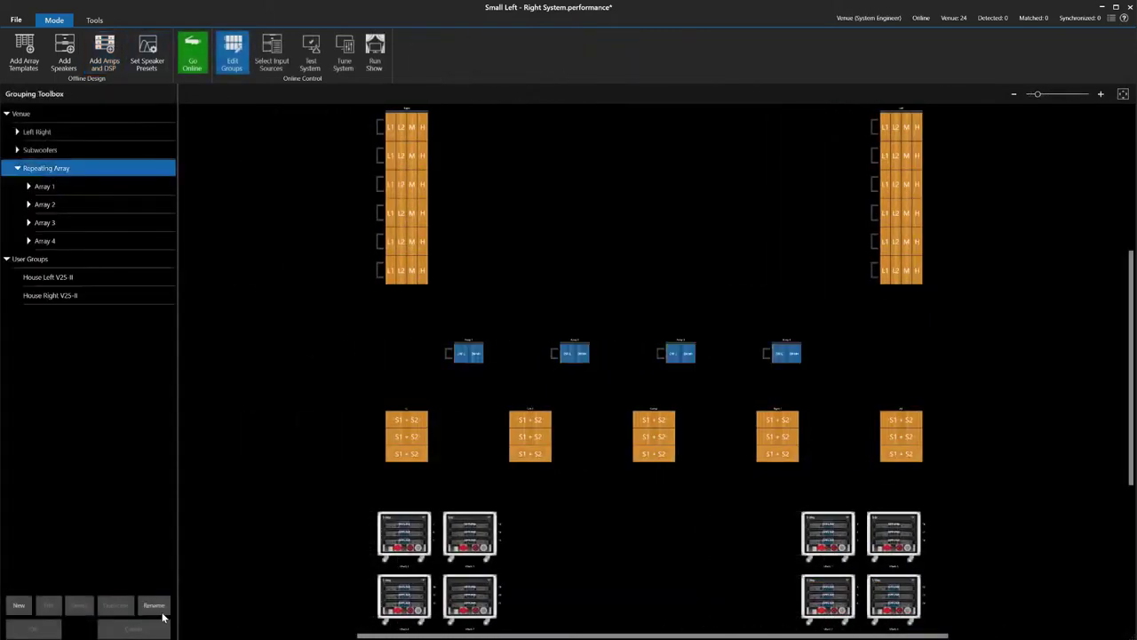
# Step: Rename the Repeating Array group to 'Front Fills'
pyautogui.click(153, 604)
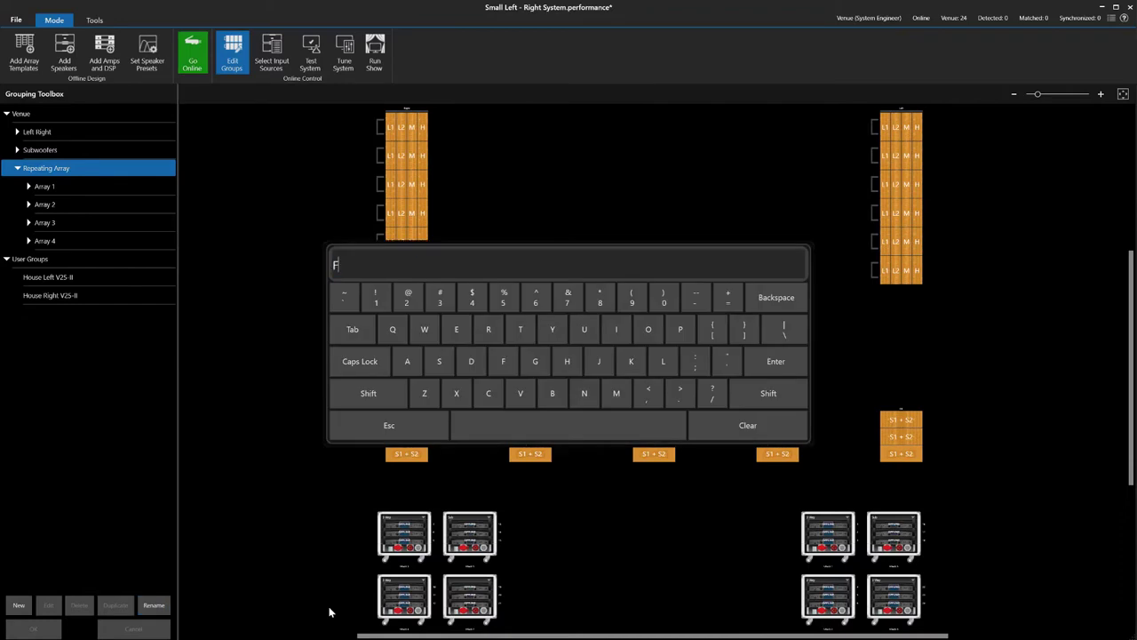
pyautogui.write('ront Fills')
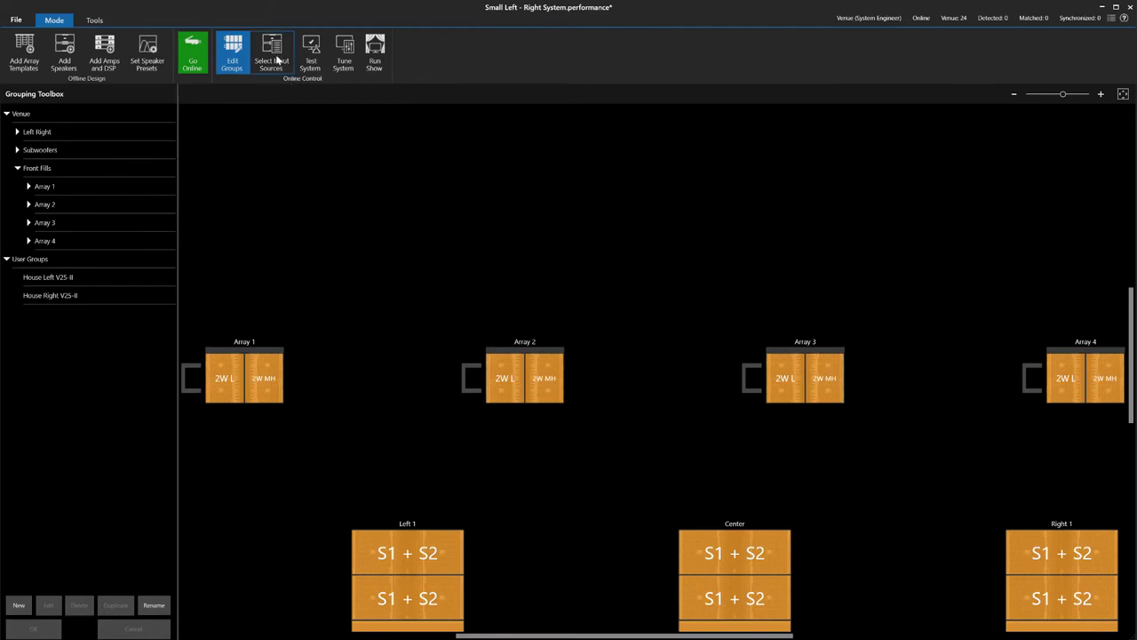
# Step: Set AES Input 1 as the high-priority source for the front fill arrays, then proceed to Tune System
pyautogui.click(270, 52)
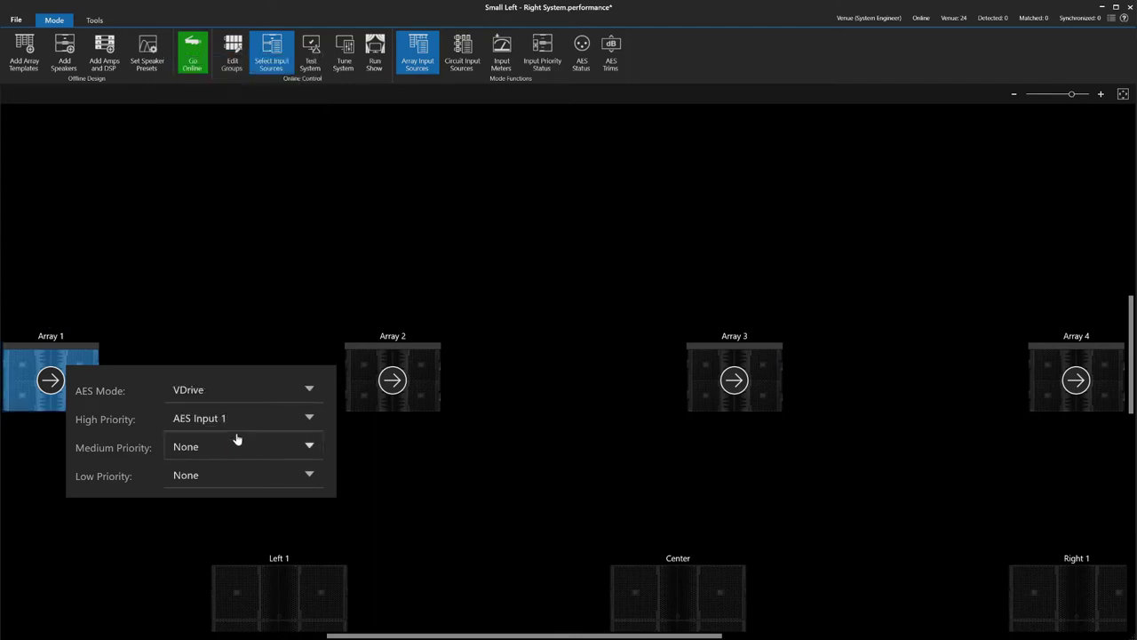
pyautogui.click(391, 380)
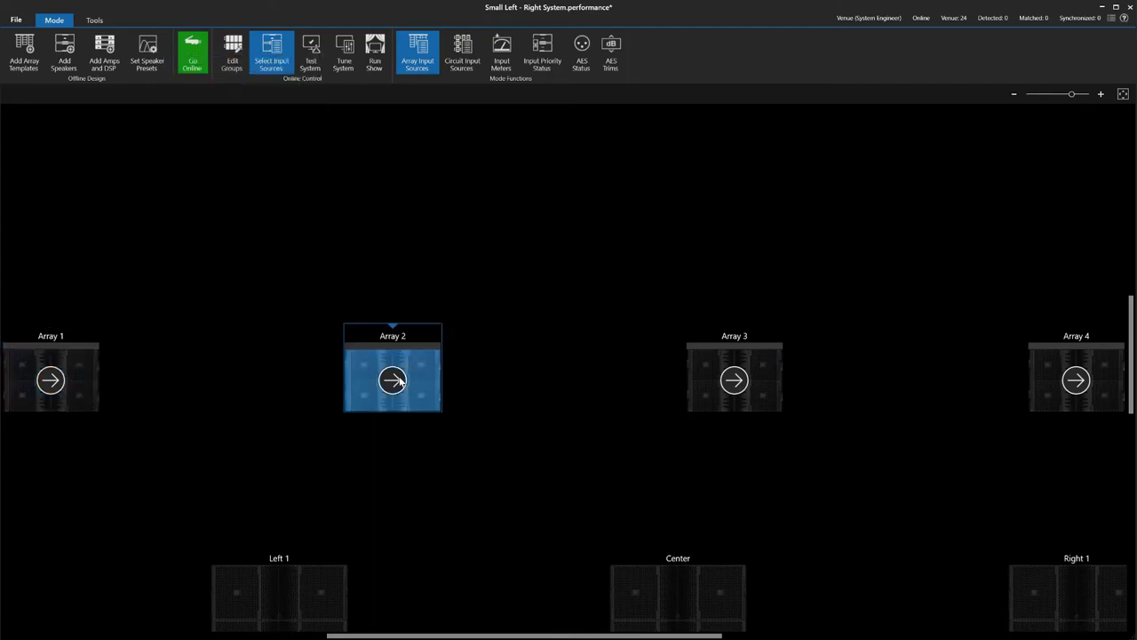
pyautogui.click(733, 380)
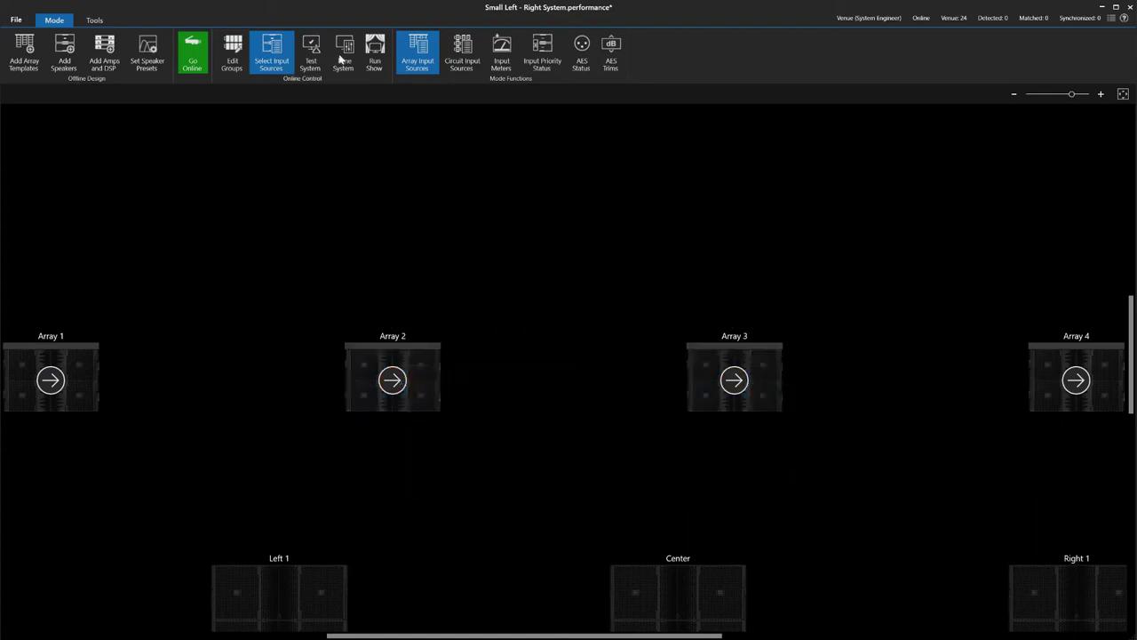
pyautogui.click(343, 50)
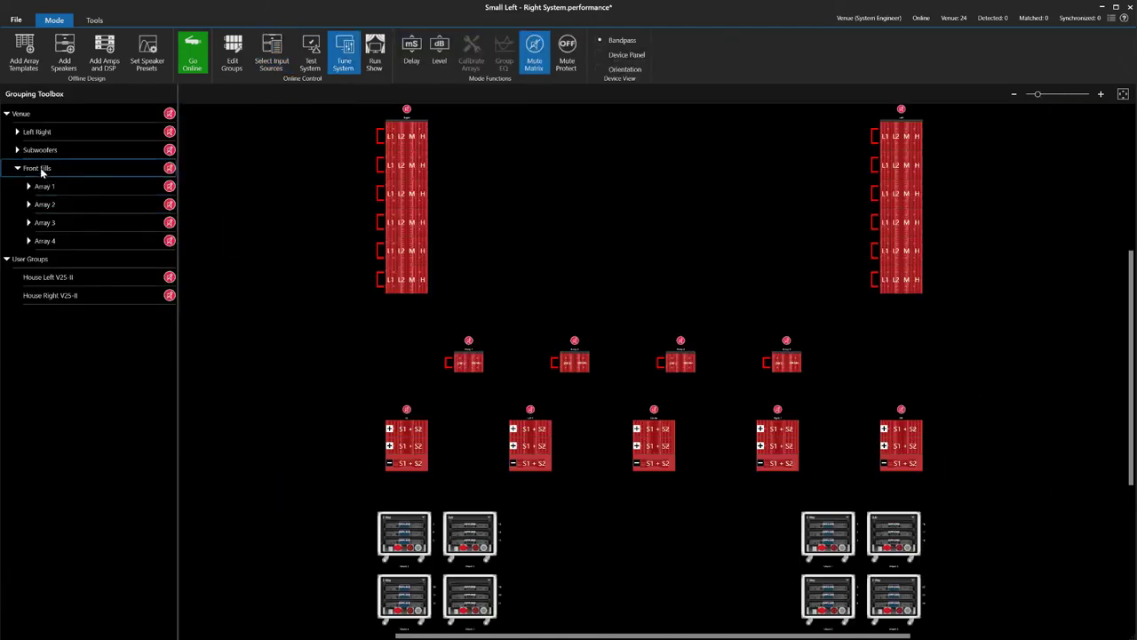
# Step: Bring up the Group EQ editor for the Front Fills group
pyautogui.click(37, 167)
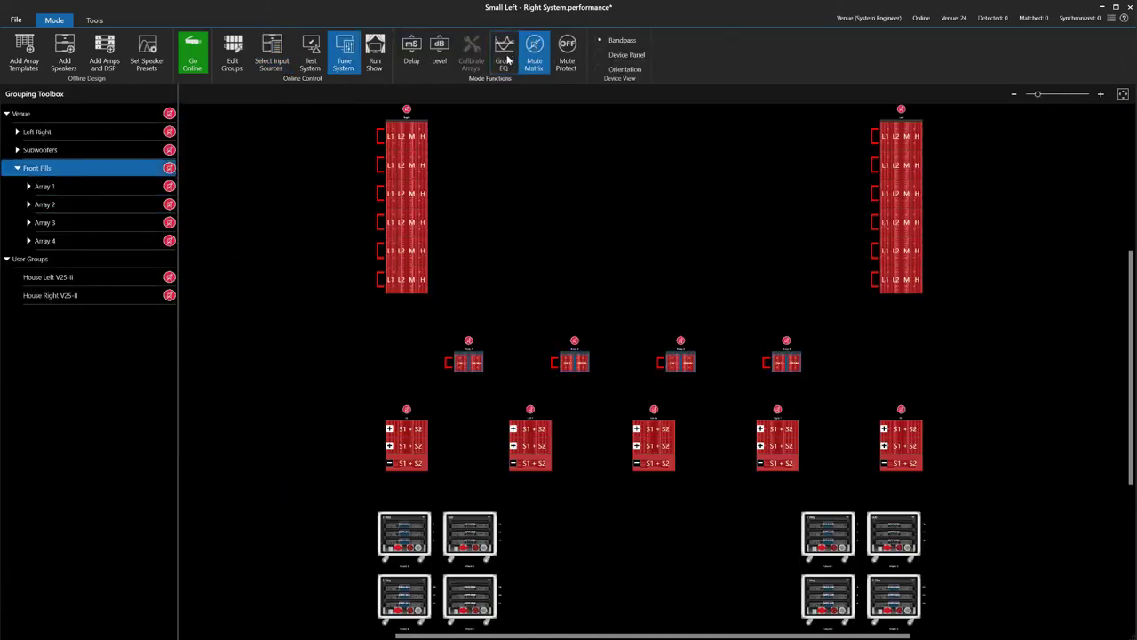
pyautogui.click(505, 49)
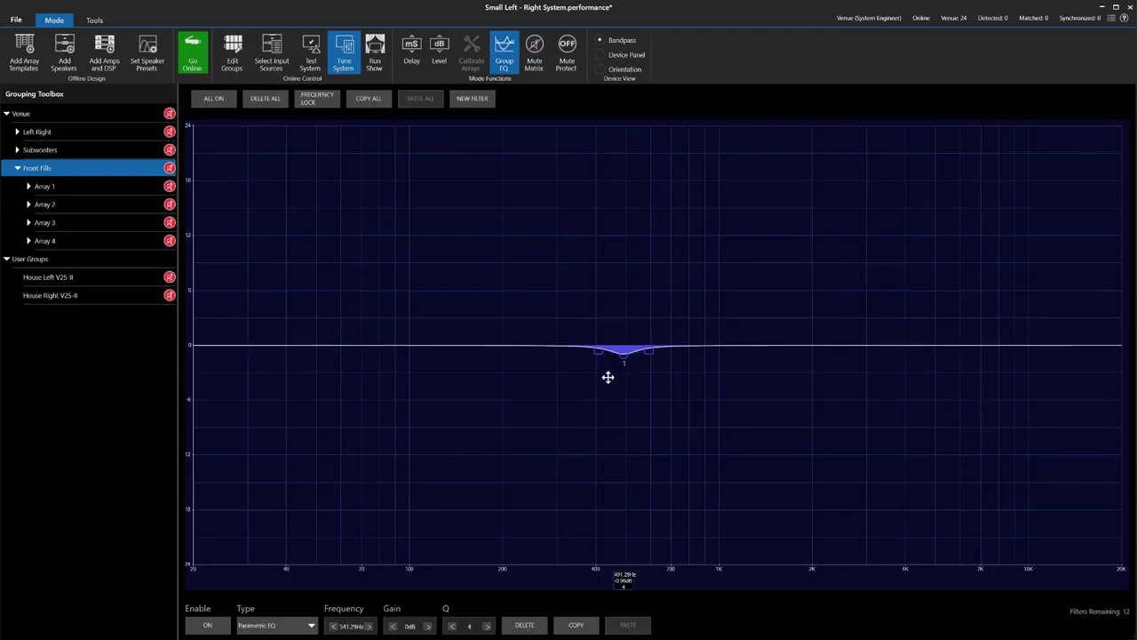